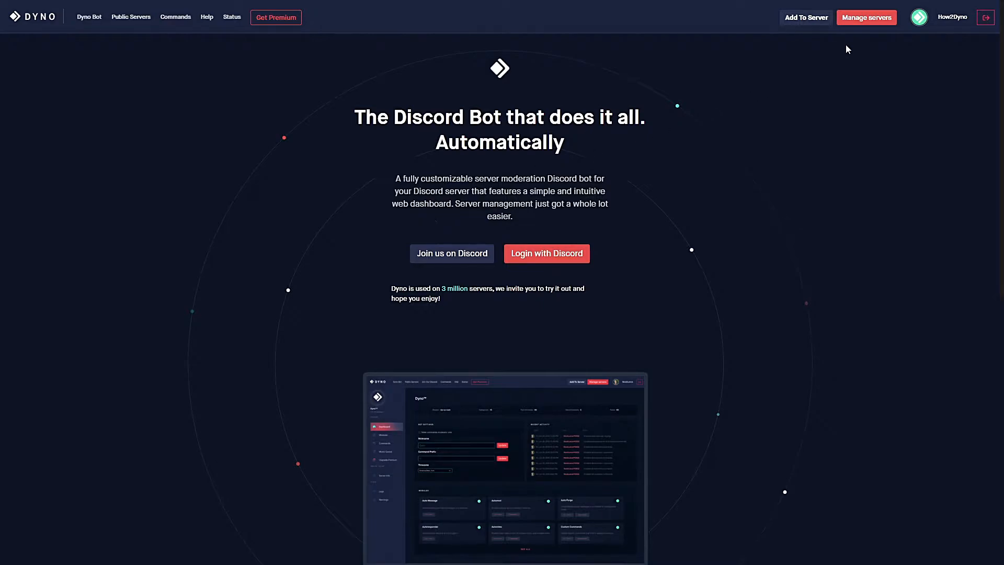
Step: Open the How2Dyno server's dashboard and go to its Custom Commands page
{"action": "left_click", "coordinate": [866, 17]}
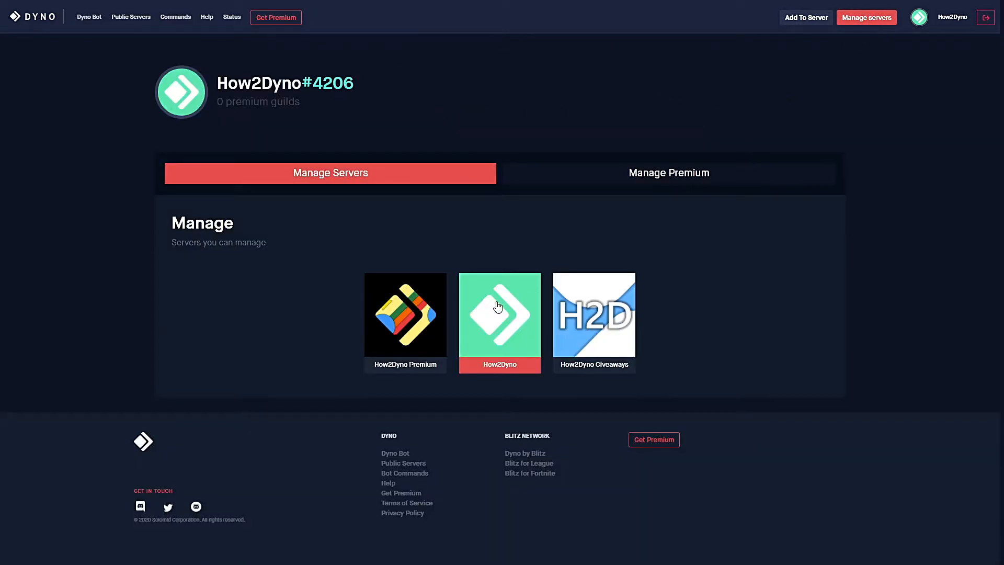
{"action": "left_click", "coordinate": [498, 314]}
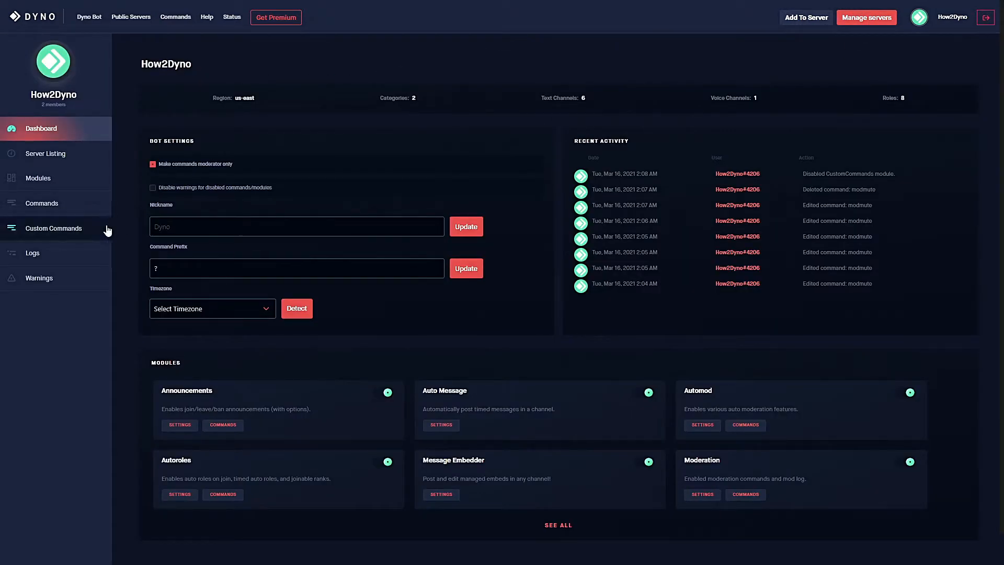
{"action": "left_click", "coordinate": [53, 228]}
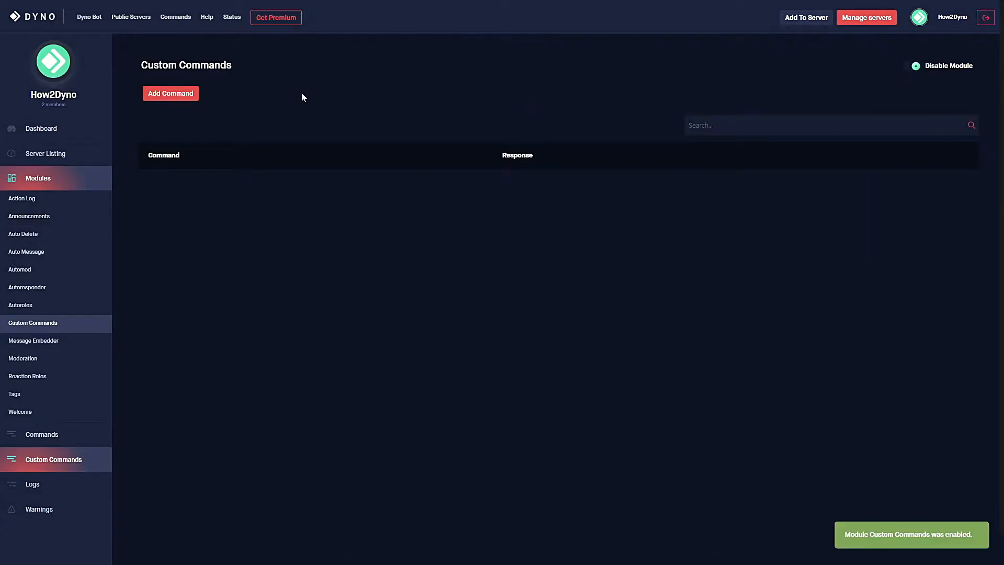
Step: Add a new custom command named 'modmute' and enlarge its Response box
{"action": "left_click", "coordinate": [170, 93]}
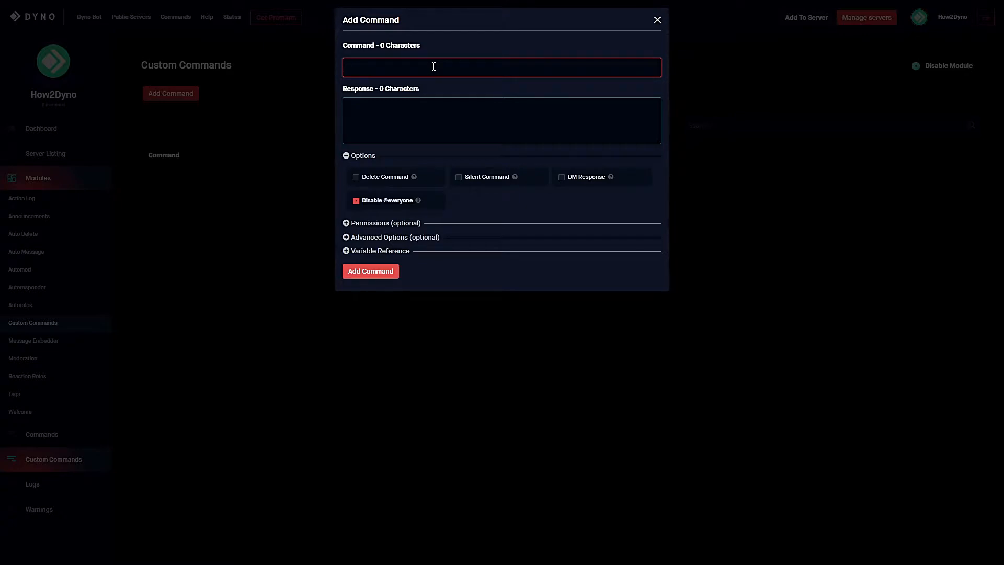
{"action": "type", "text": "modmute"}
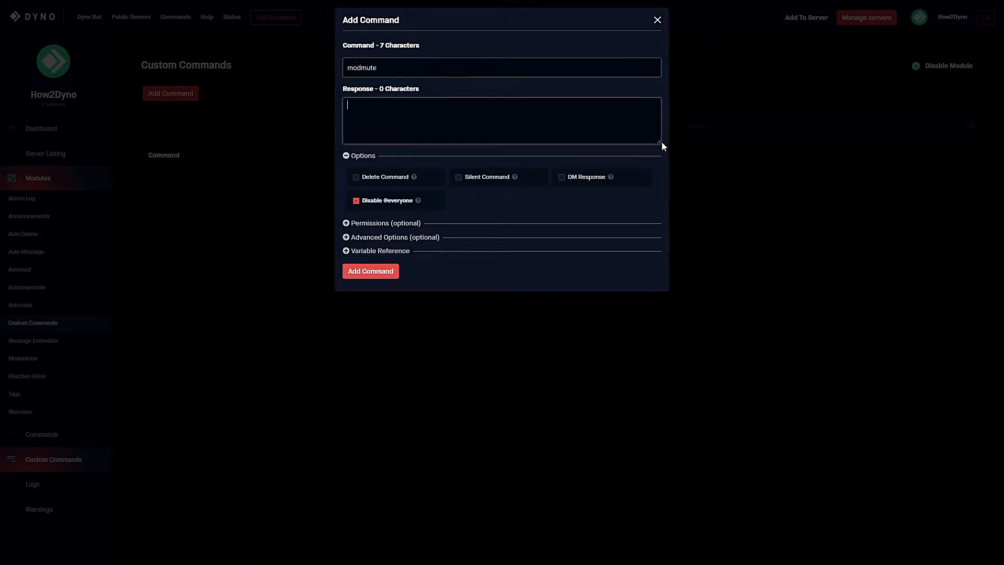
{"action": "left_click_drag", "start_coordinate": [658, 142], "coordinate": [657, 337]}
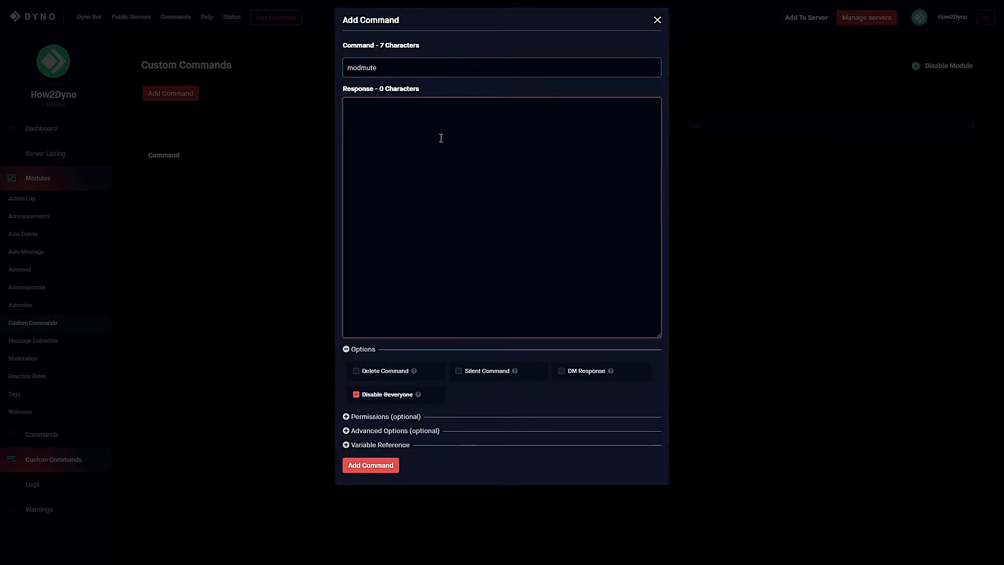
{"action": "mouse_move", "coordinate": [416, 129]}
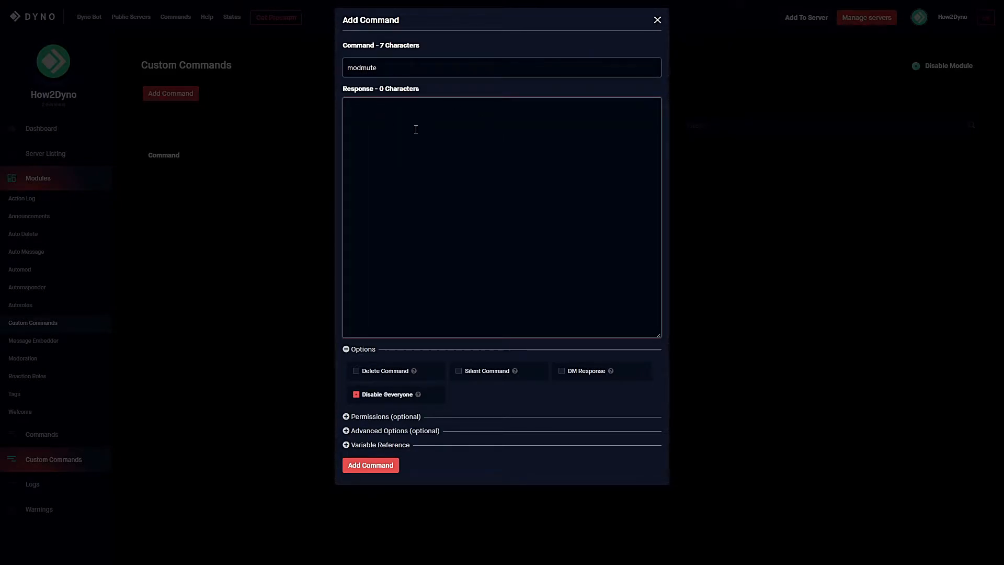
Step: Write the modmute response script with {delete}, require, choose and mute tags
{"action": "type", "text": "{delete}"}
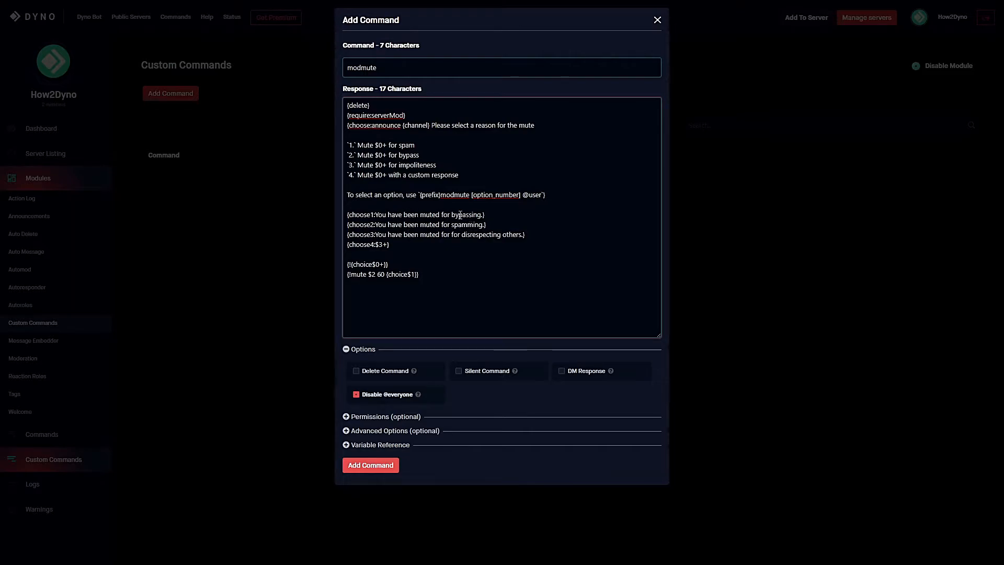
{"action": "left_click_drag", "start_coordinate": [376, 214], "coordinate": [481, 214]}
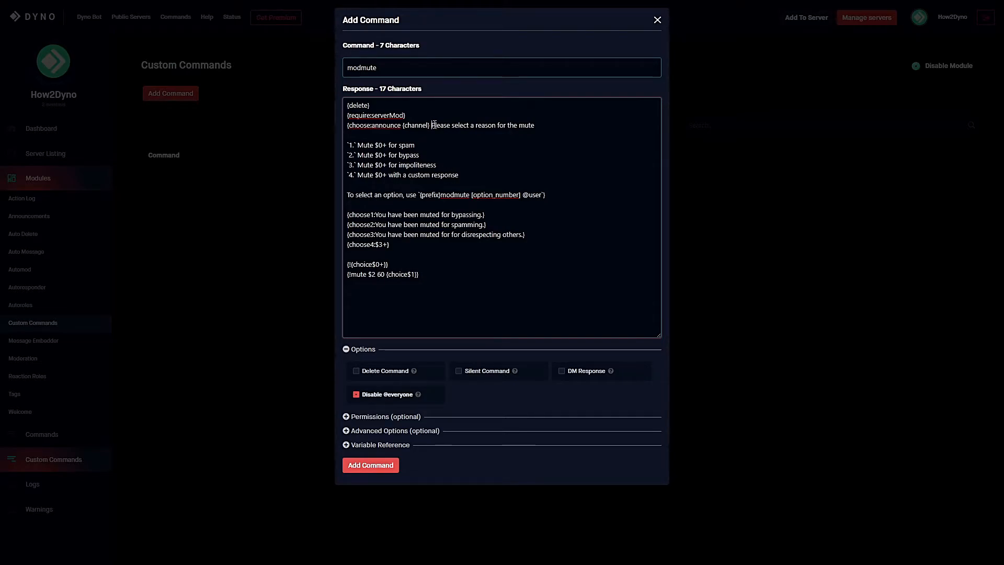
{"action": "left_click_drag", "start_coordinate": [434, 125], "coordinate": [533, 125]}
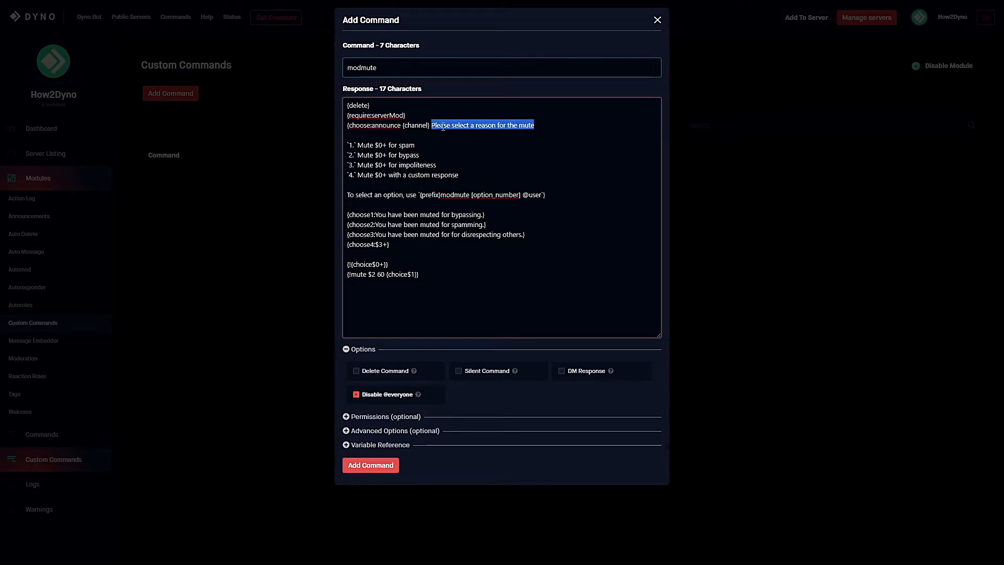
{"action": "mouse_move", "coordinate": [526, 133]}
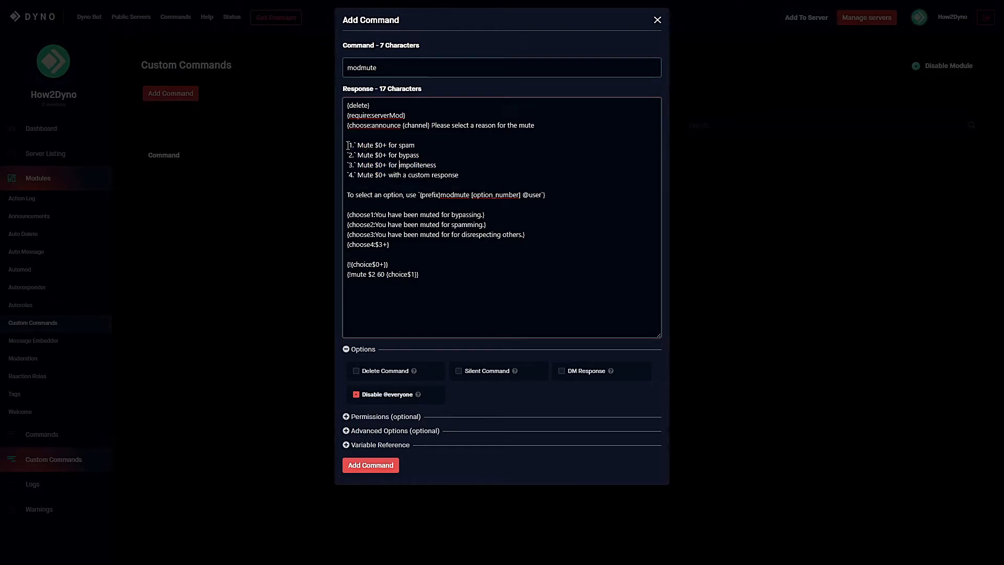
{"action": "left_click_drag", "start_coordinate": [347, 145], "coordinate": [459, 174]}
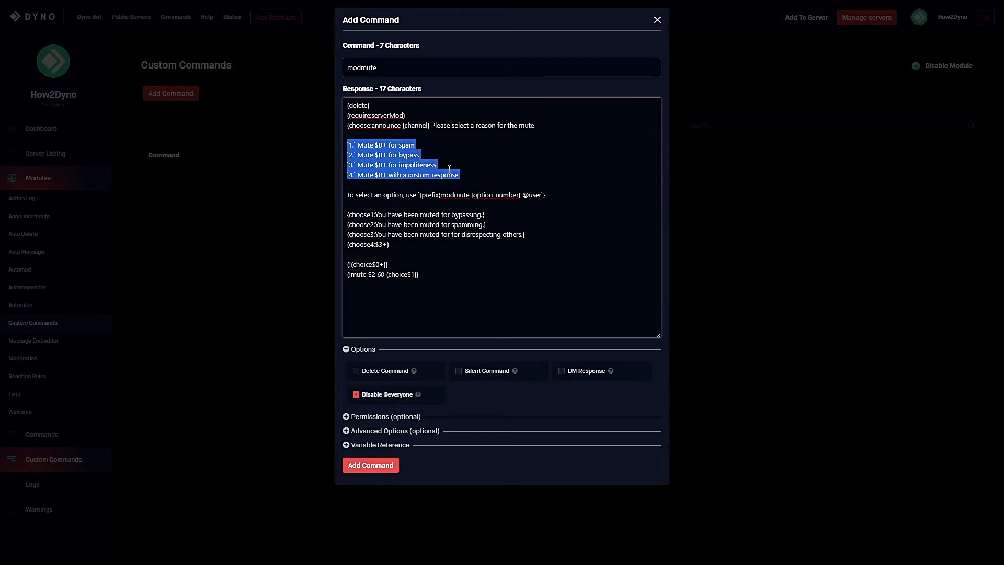
{"action": "left_click", "coordinate": [436, 165]}
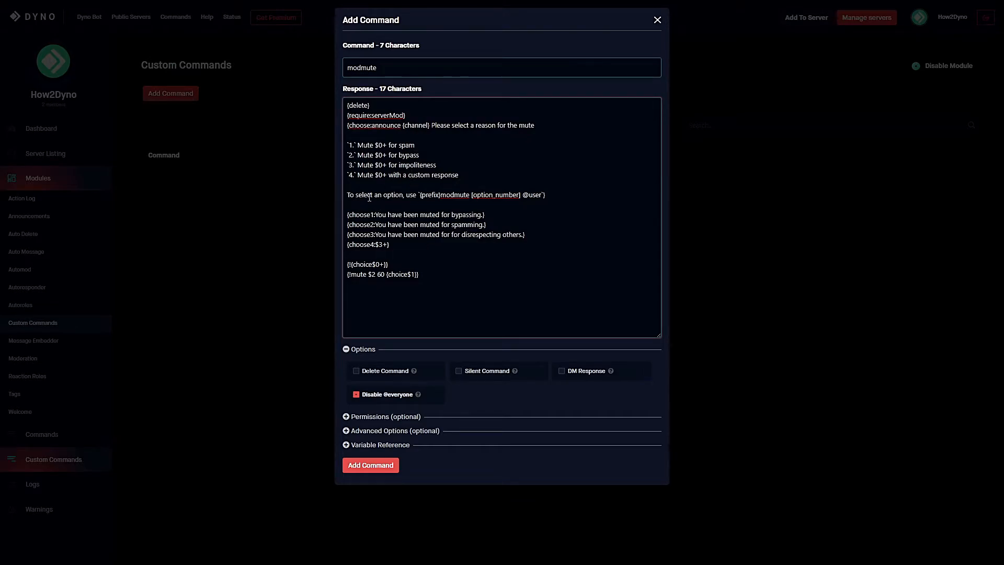
{"action": "mouse_move", "coordinate": [459, 155]}
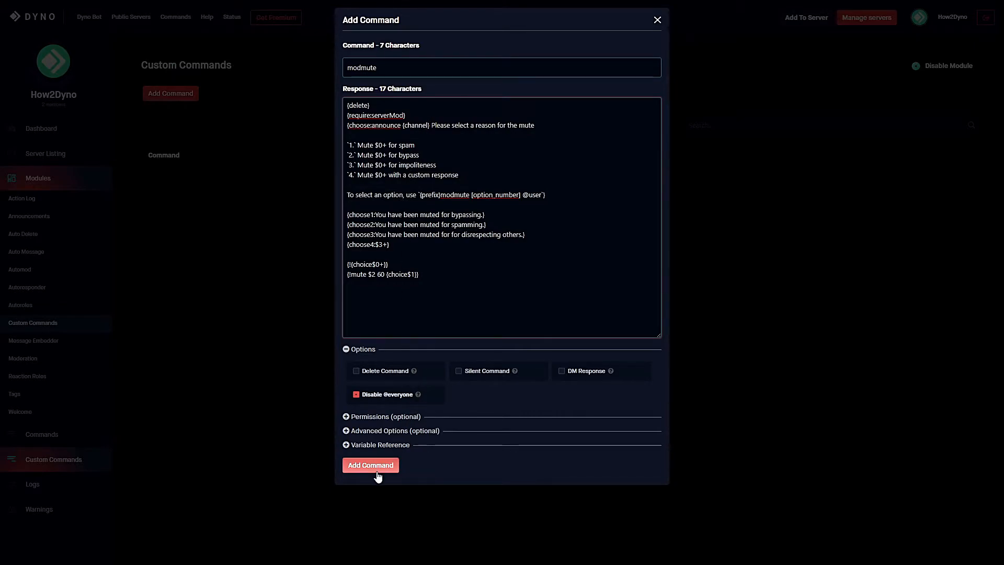
Step: Save the modmute command with the Add Command button
{"action": "left_click", "coordinate": [370, 464]}
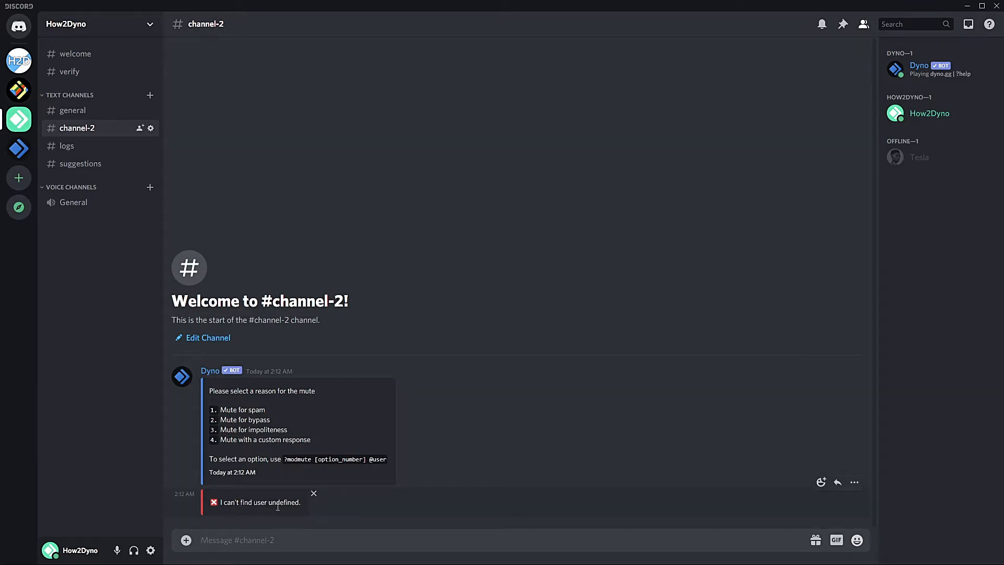
{"action": "mouse_move", "coordinate": [239, 514]}
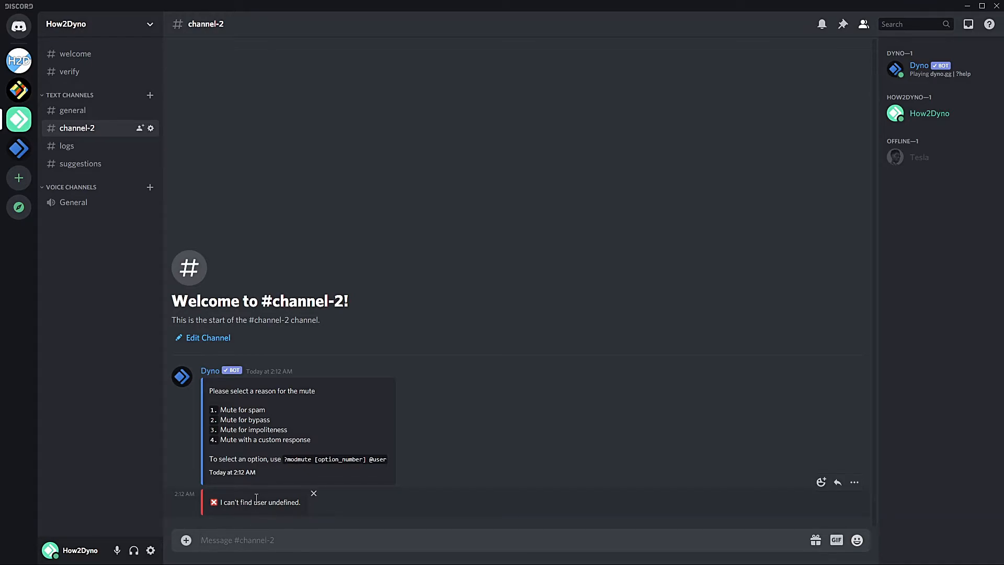
{"action": "mouse_move", "coordinate": [286, 514]}
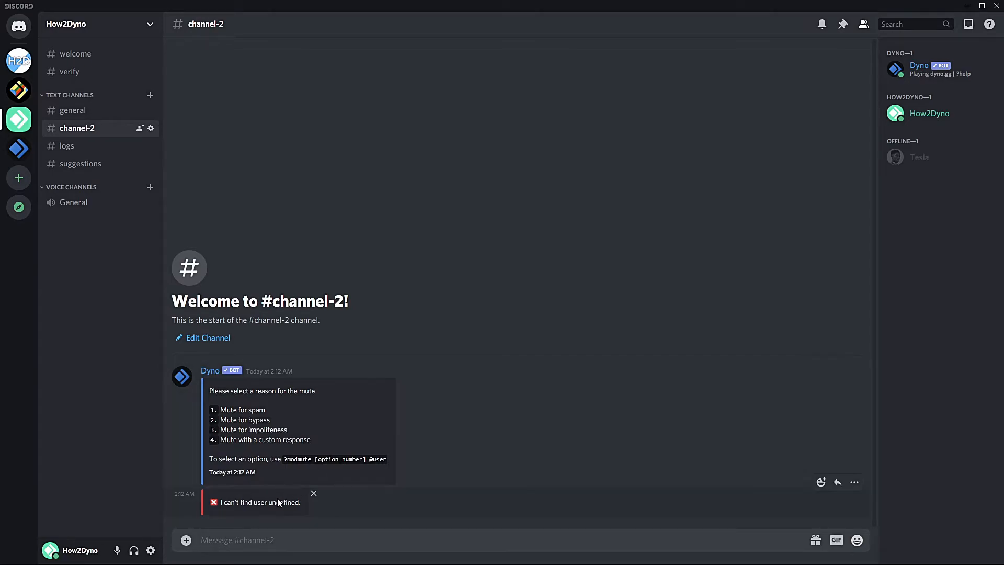
{"action": "mouse_move", "coordinate": [270, 505]}
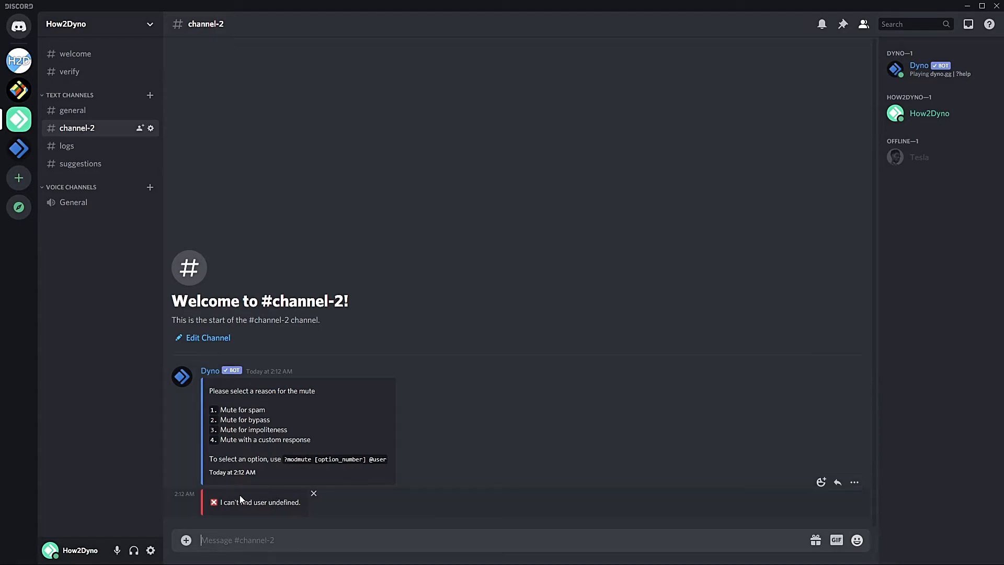
{"action": "mouse_move", "coordinate": [271, 466]}
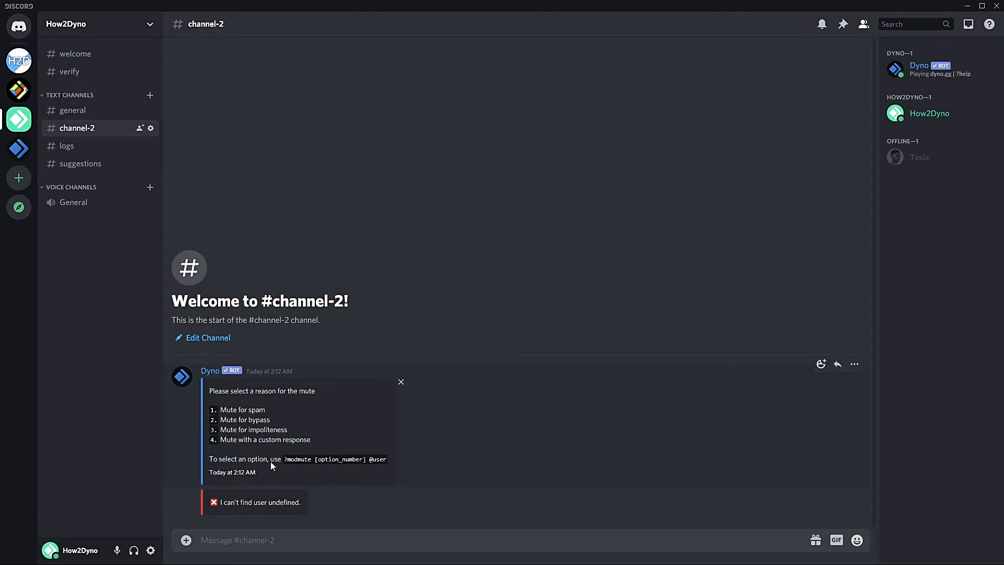
{"action": "mouse_move", "coordinate": [305, 474]}
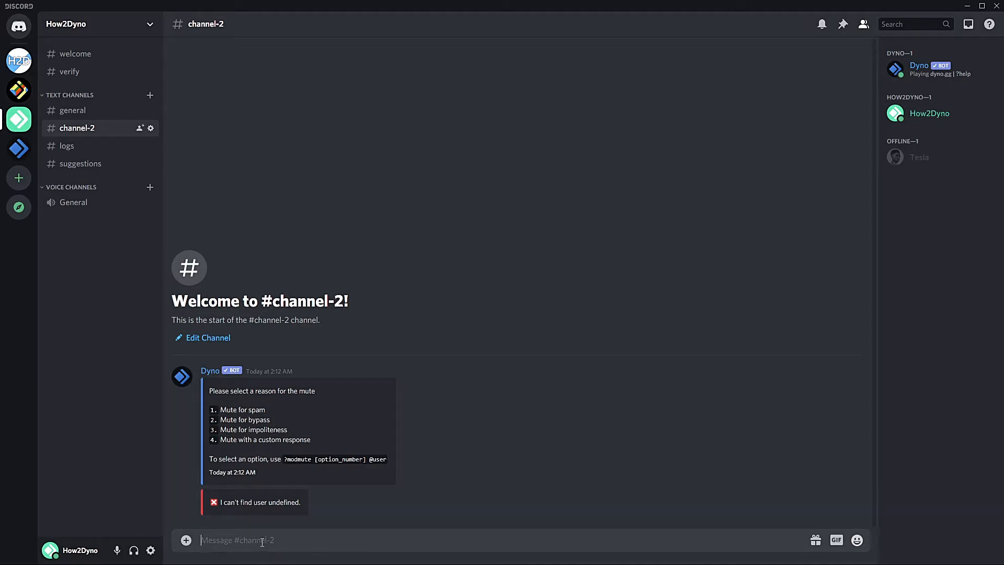
{"action": "mouse_move", "coordinate": [408, 514]}
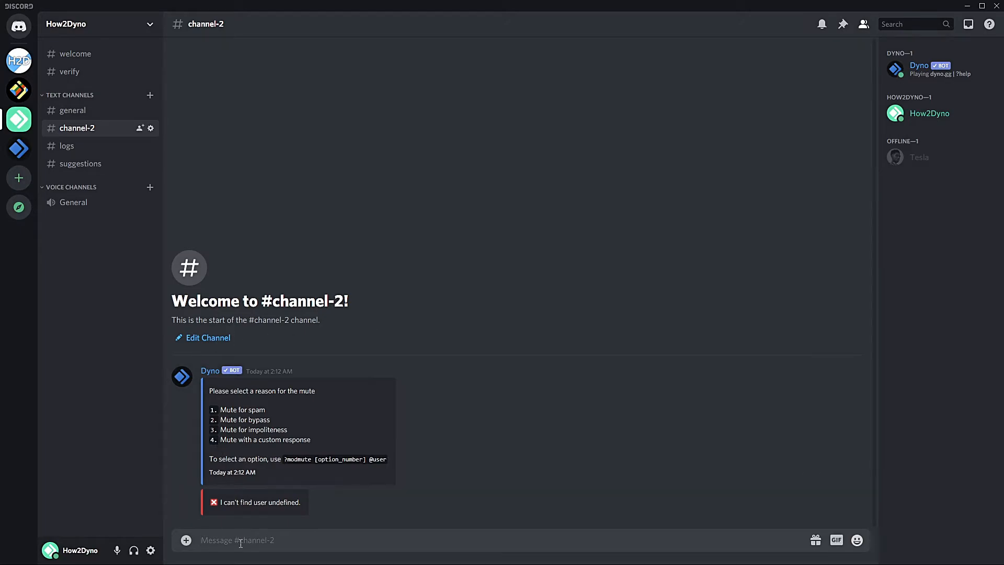
{"action": "mouse_move", "coordinate": [315, 488]}
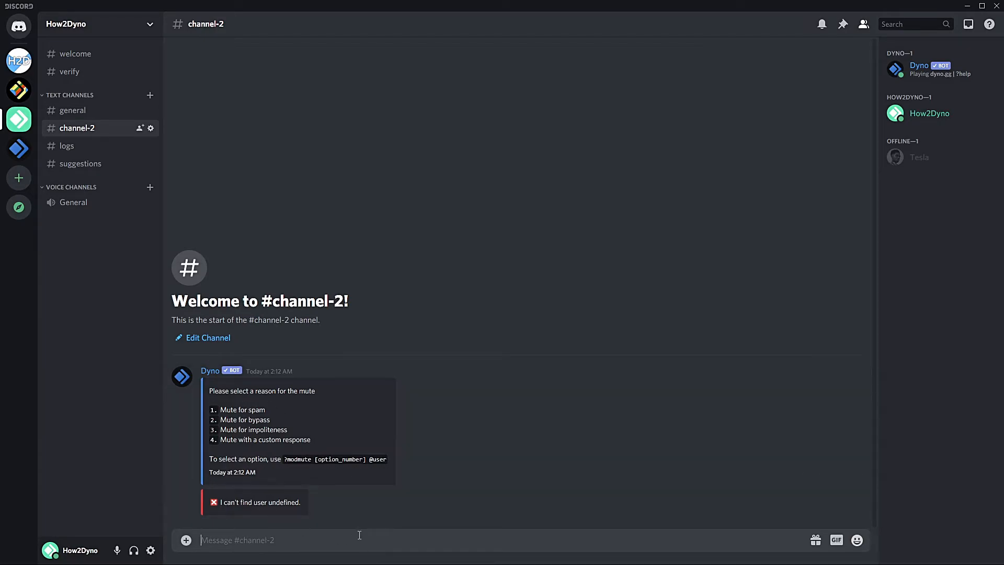
{"action": "mouse_move", "coordinate": [366, 531]}
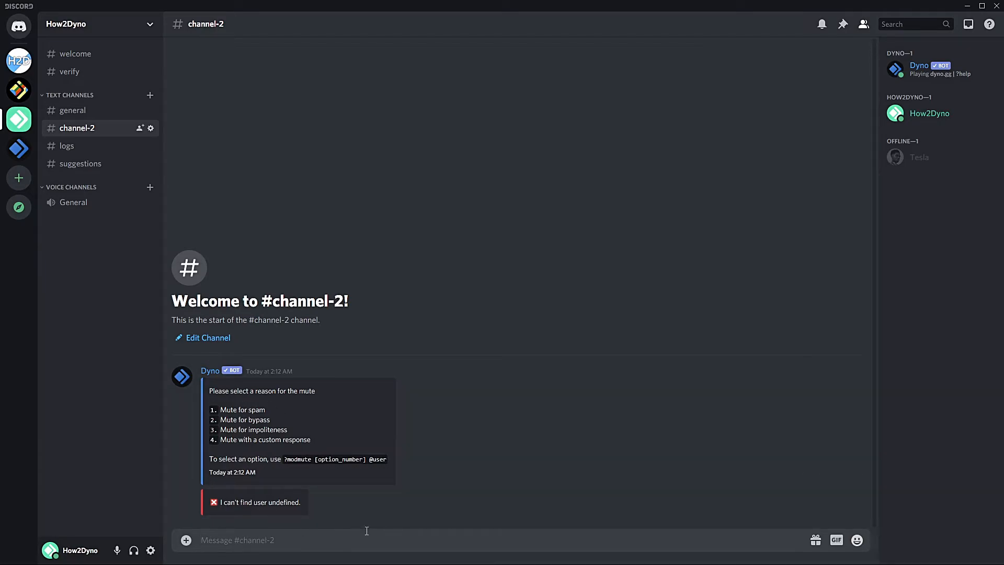
{"action": "mouse_move", "coordinate": [333, 528]}
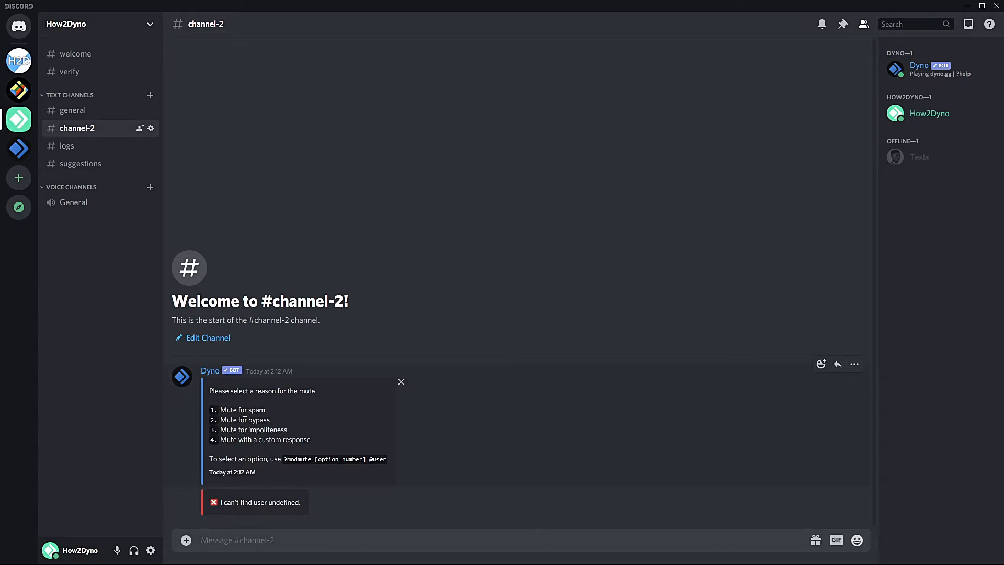
Step: Send '?modmute 2' mentioning the offline user to mute them for bypass
{"action": "type", "text": "?modmute"}
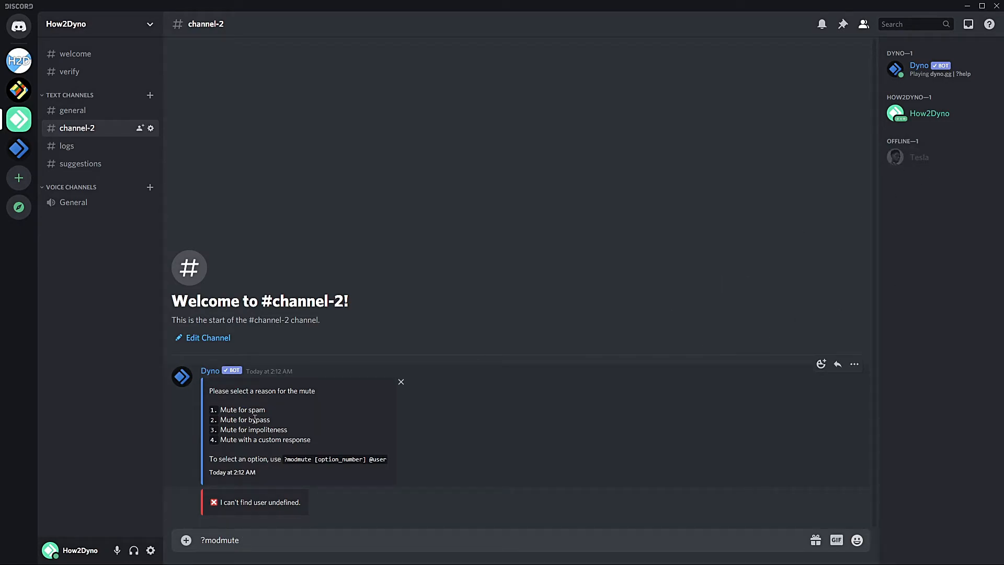
{"action": "type", "text": "2 @Tesla"}
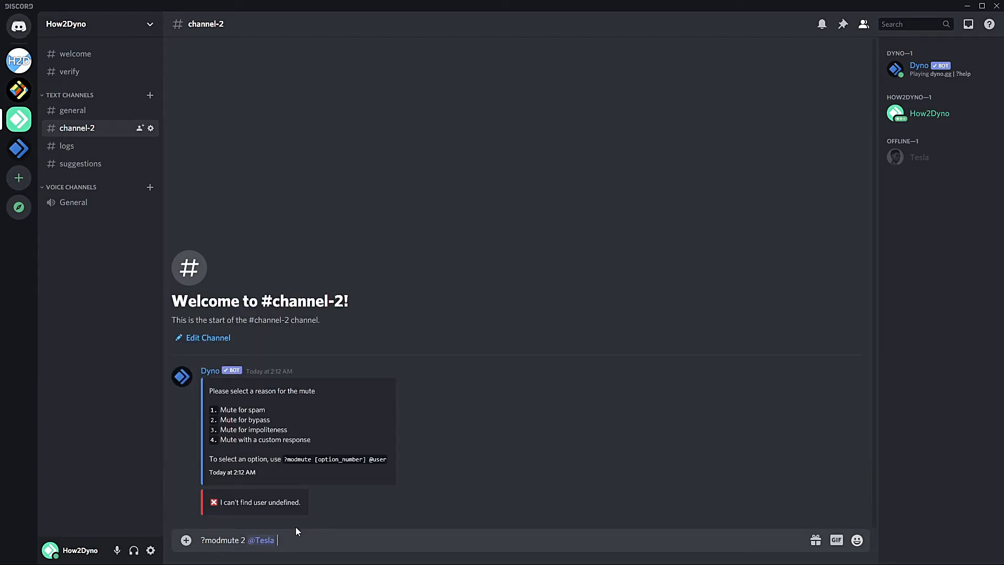
{"action": "key", "text": "enter"}
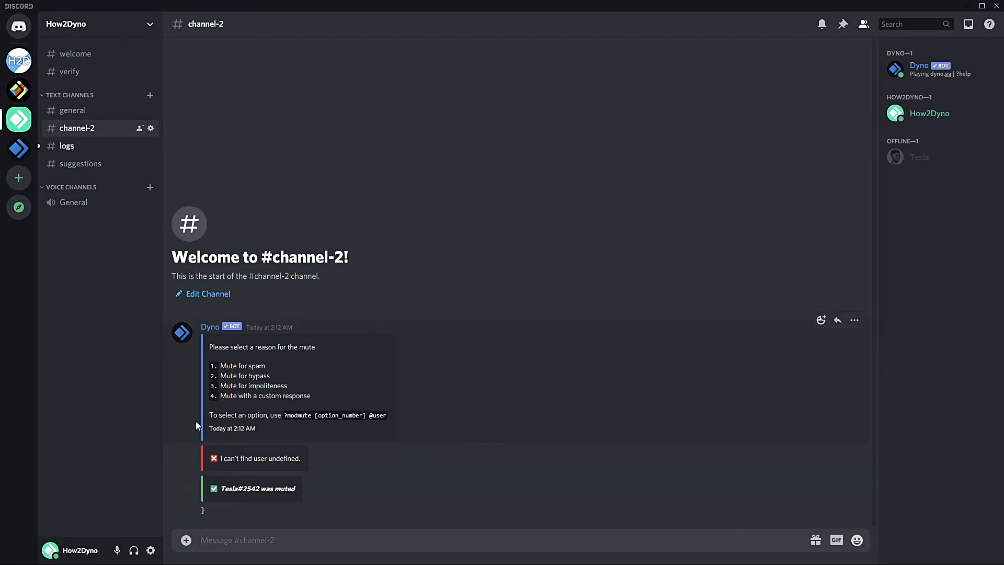
{"action": "mouse_move", "coordinate": [183, 447]}
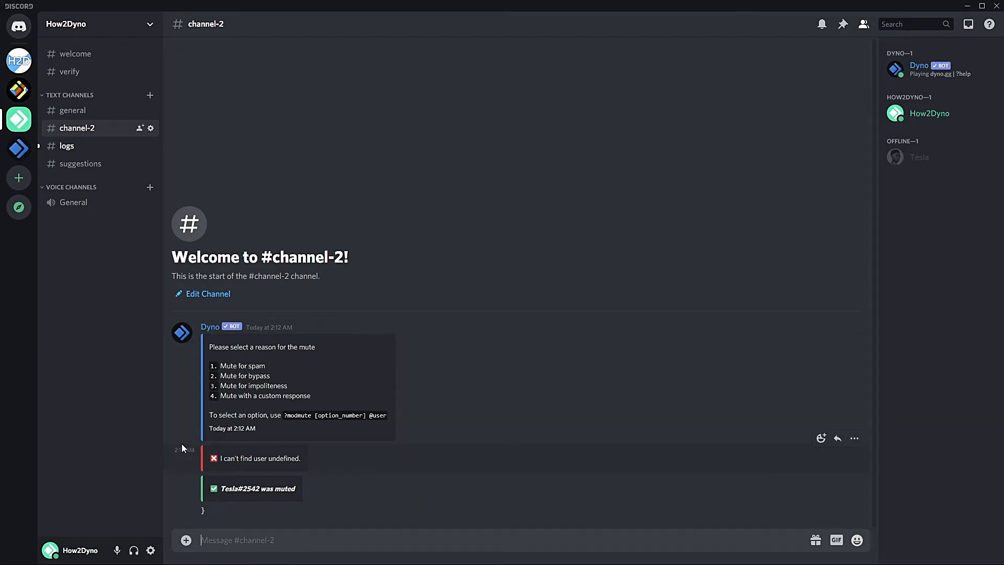
{"action": "mouse_move", "coordinate": [192, 476]}
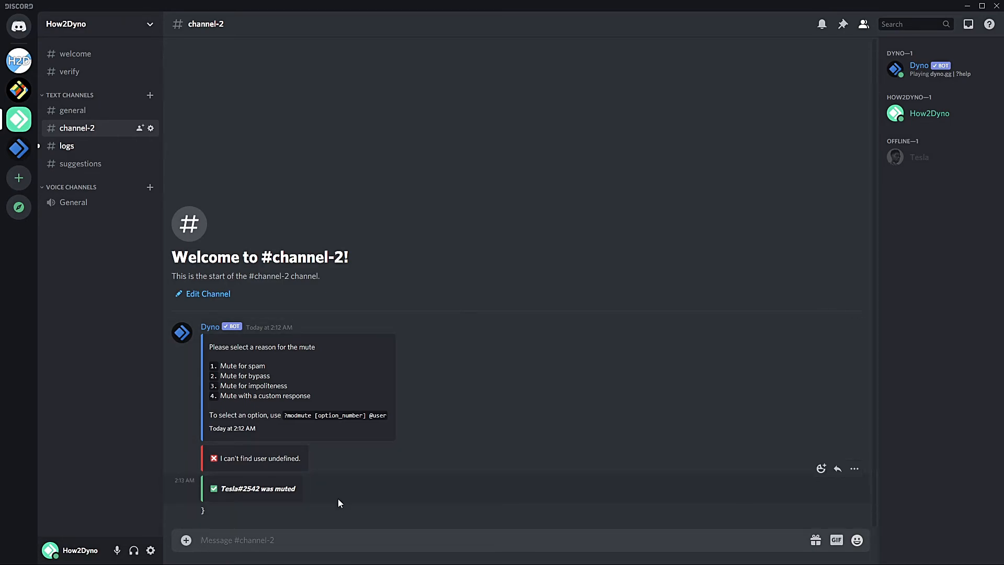
{"action": "mouse_move", "coordinate": [270, 311]}
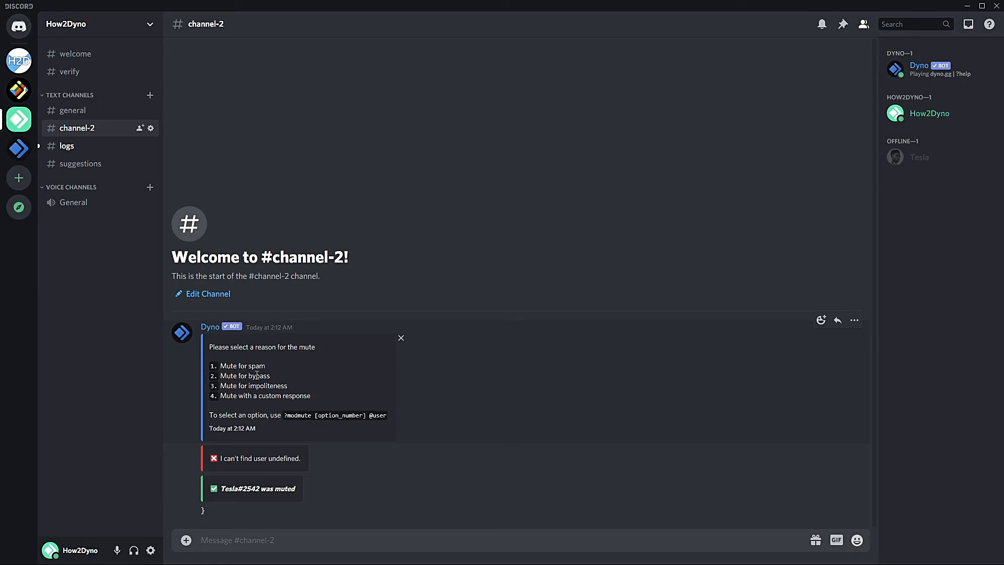
{"action": "mouse_move", "coordinate": [260, 413]}
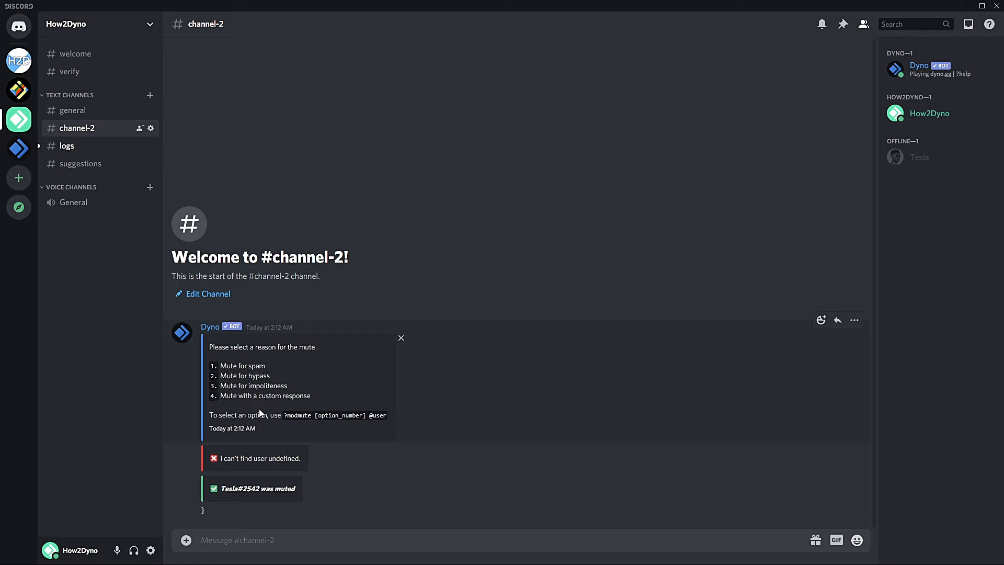
{"action": "mouse_move", "coordinate": [259, 408]}
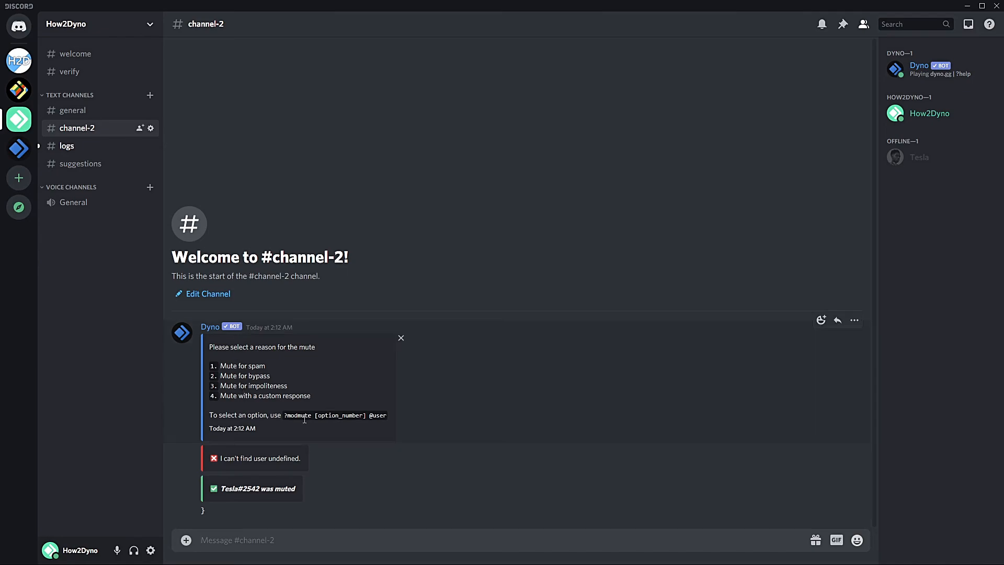
{"action": "mouse_move", "coordinate": [293, 346]}
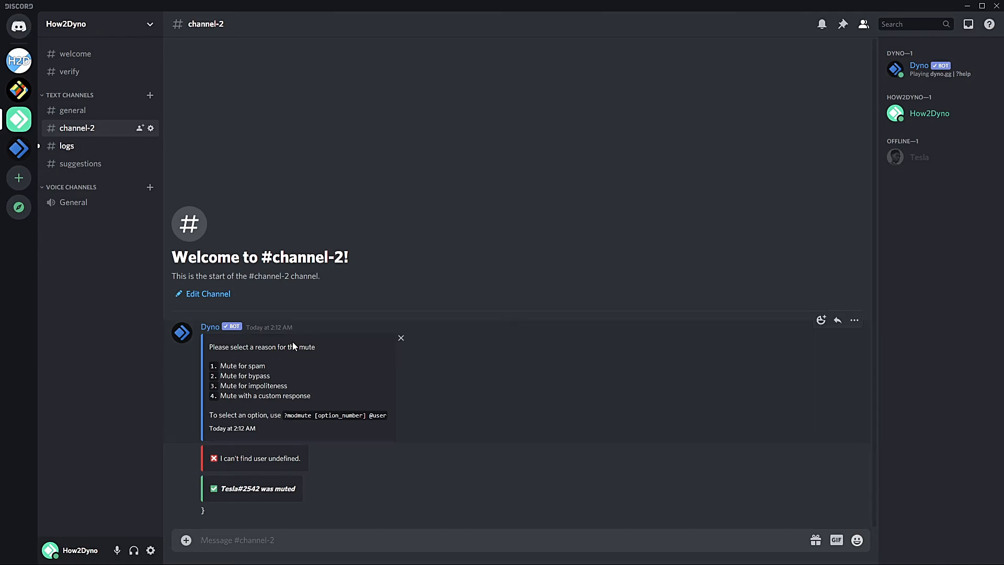
{"action": "mouse_move", "coordinate": [303, 343]}
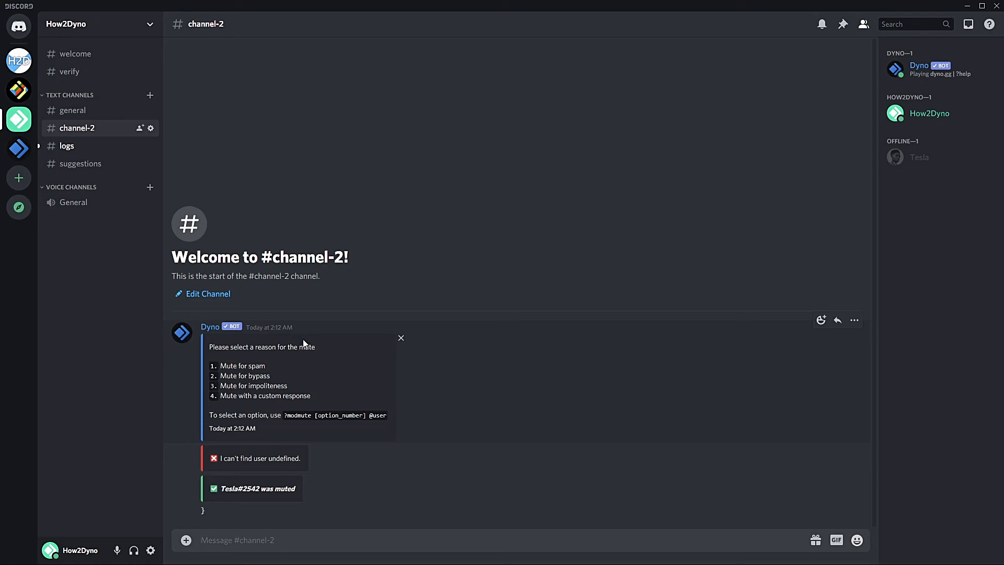